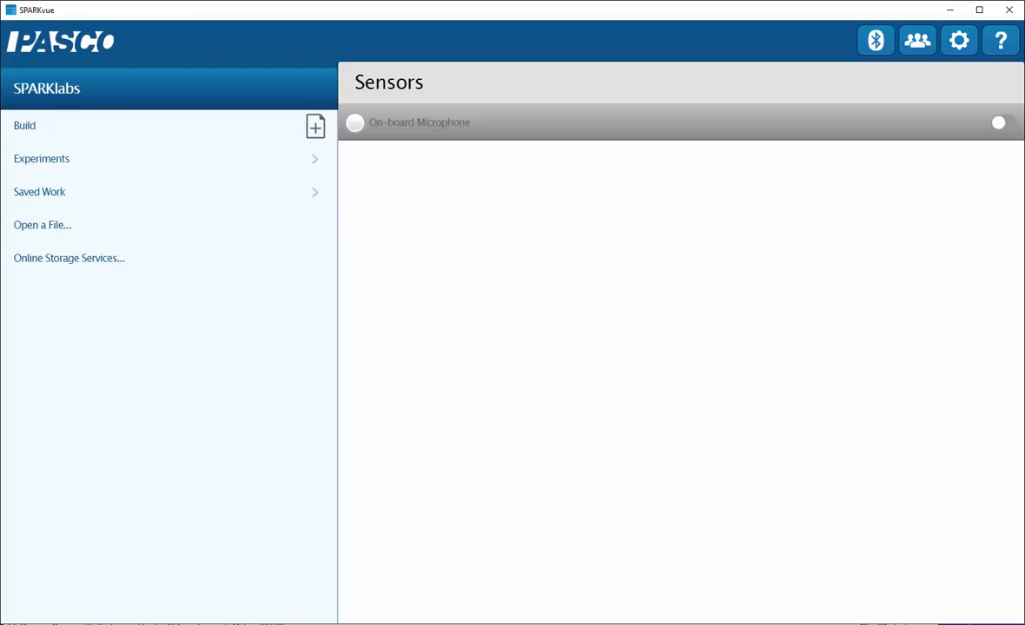
pyautogui.moveTo(495, 250)
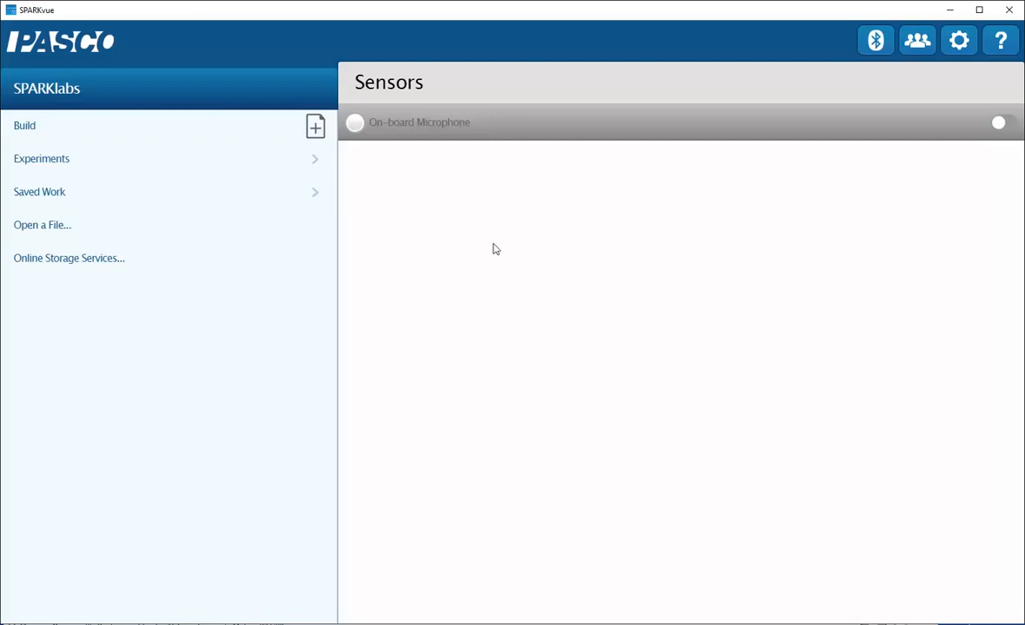
pyautogui.moveTo(444, 160)
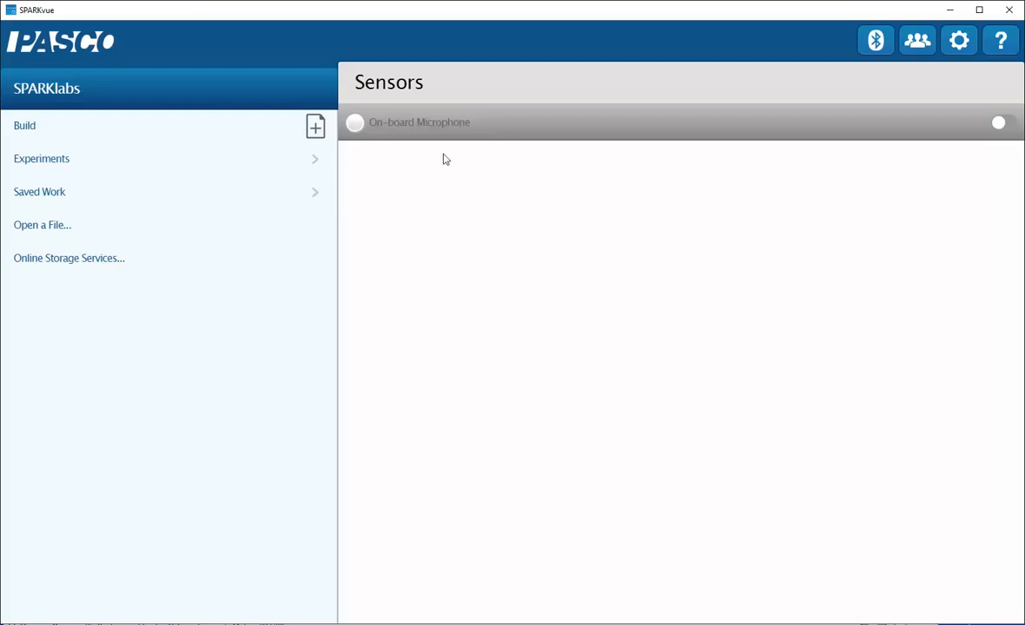
pyautogui.moveTo(440, 163)
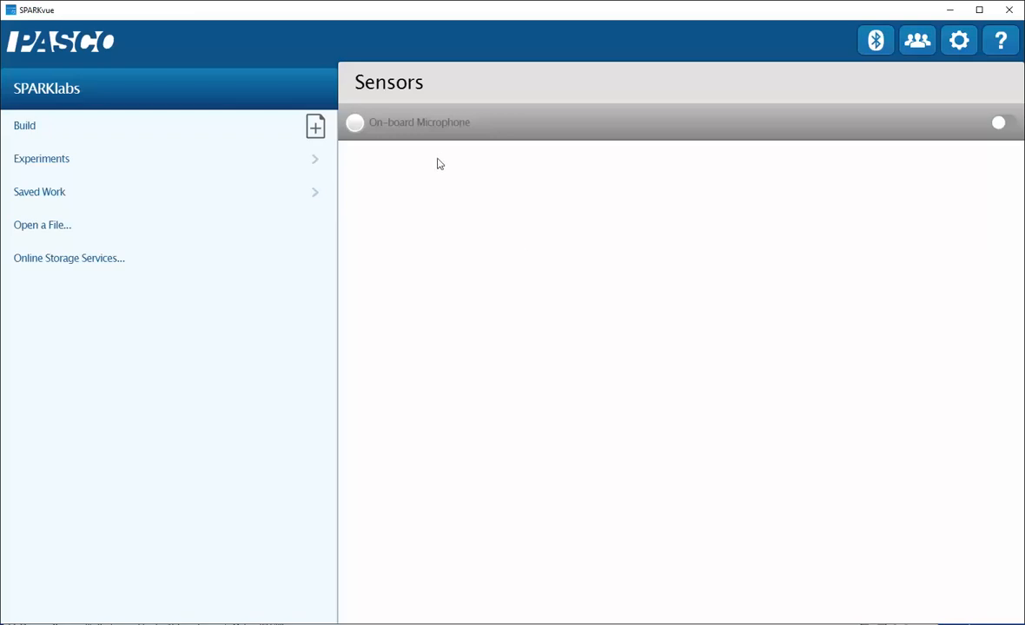
pyautogui.moveTo(580, 182)
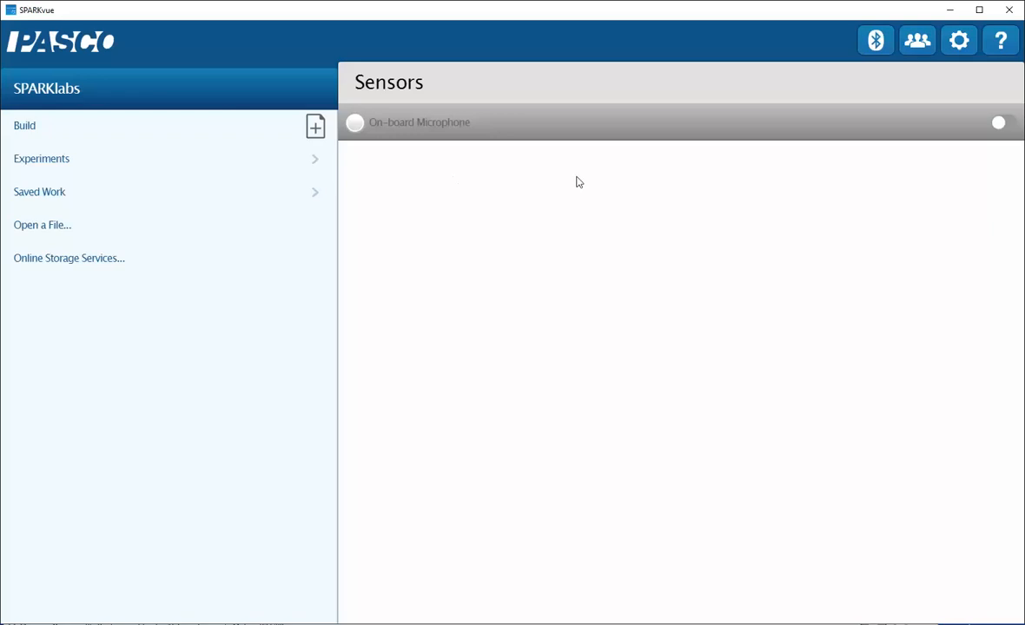
pyautogui.moveTo(997, 122)
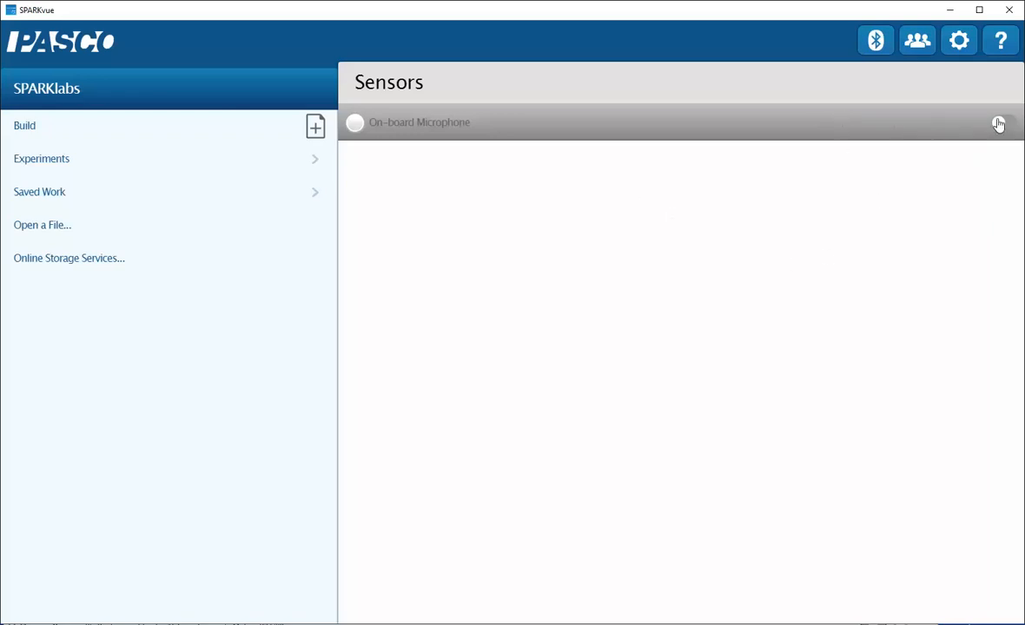
pyautogui.moveTo(997, 122)
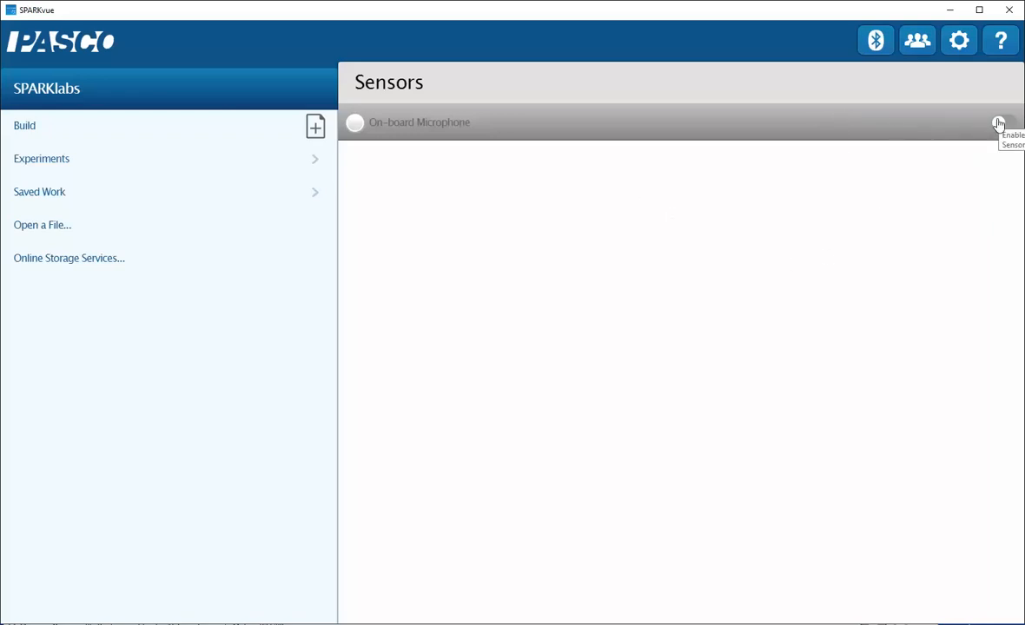
# Enable the on-board microphone so Sound Level and Sound Intensity readings appear
pyautogui.click(998, 121)
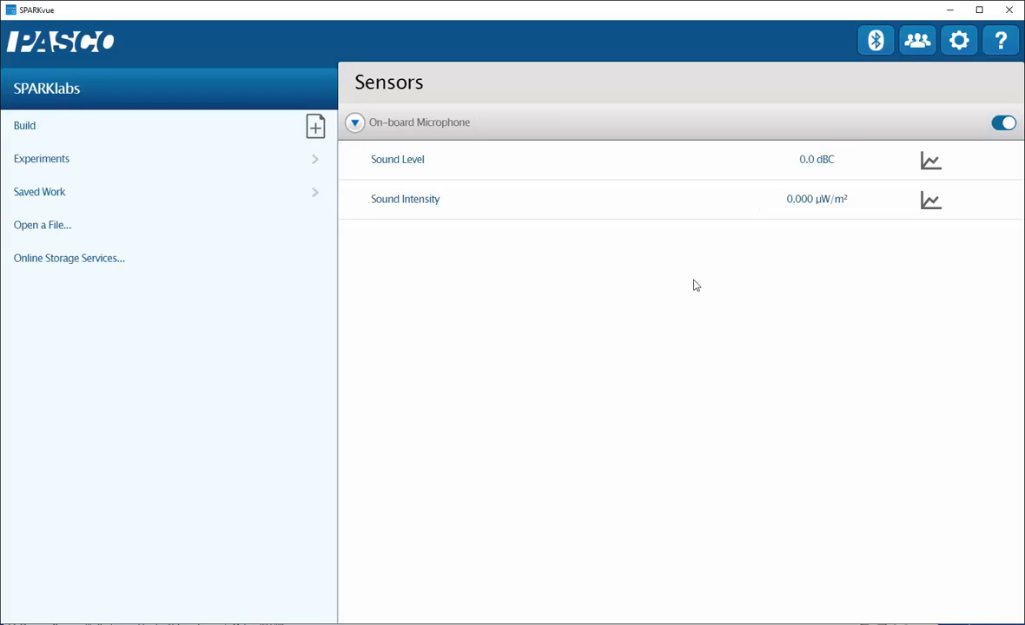
pyautogui.moveTo(798, 179)
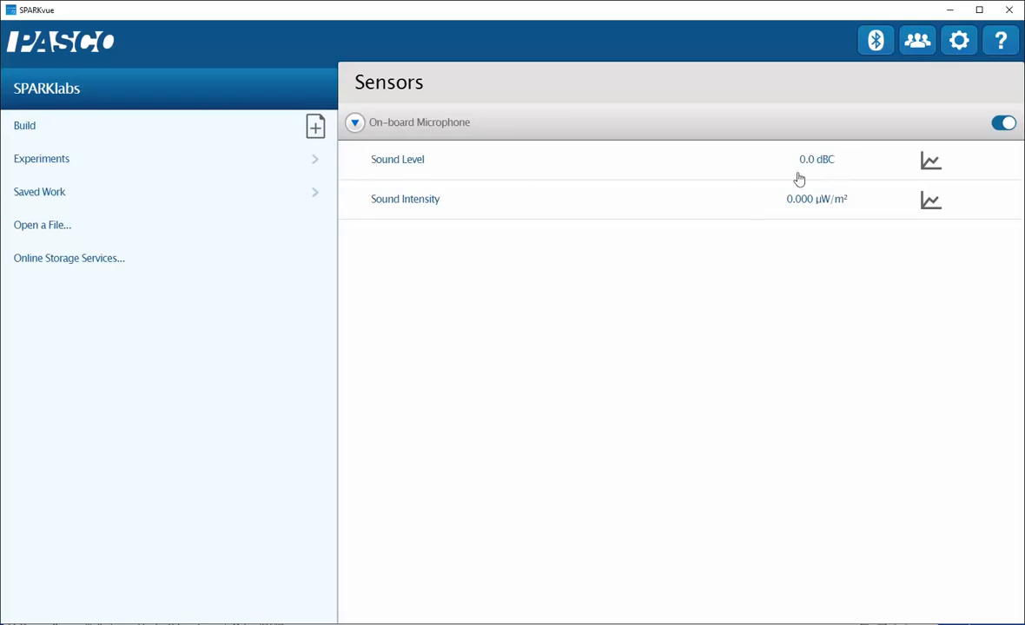
pyautogui.moveTo(833, 222)
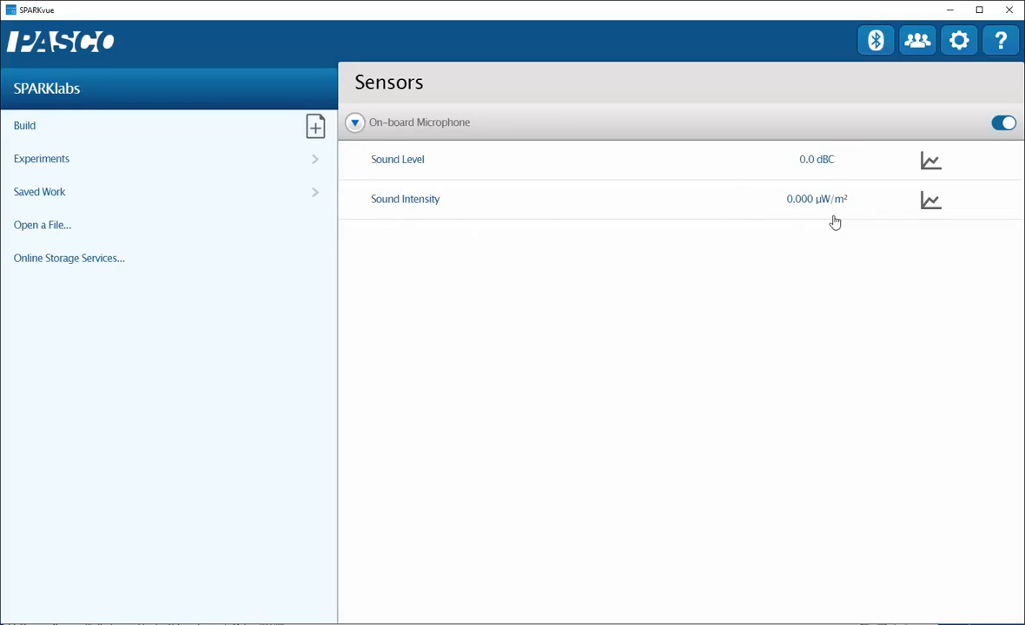
pyautogui.moveTo(483, 264)
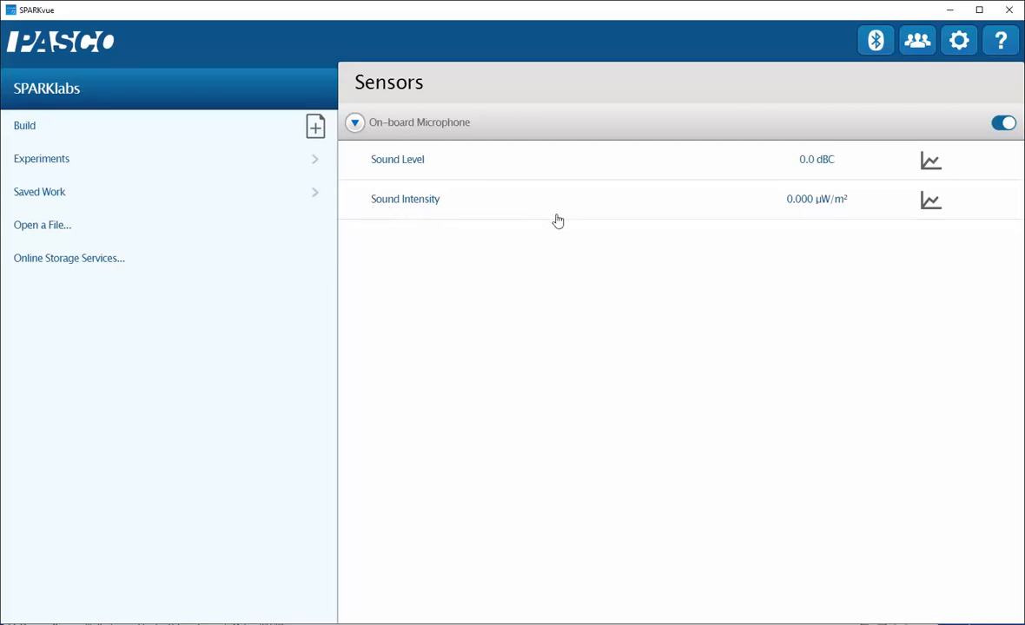
pyautogui.moveTo(486, 221)
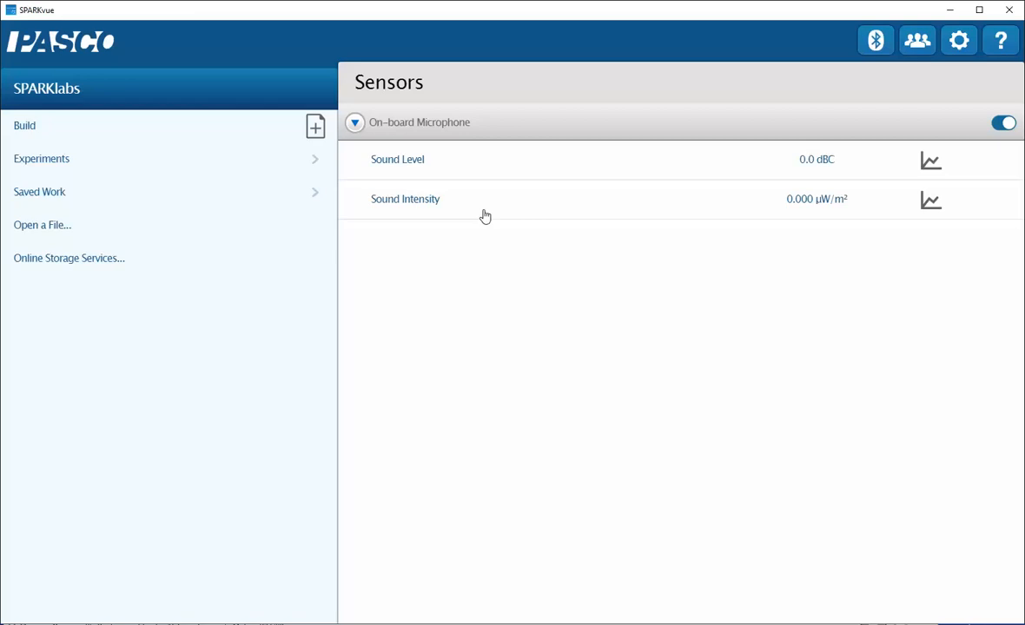
pyautogui.moveTo(924, 198)
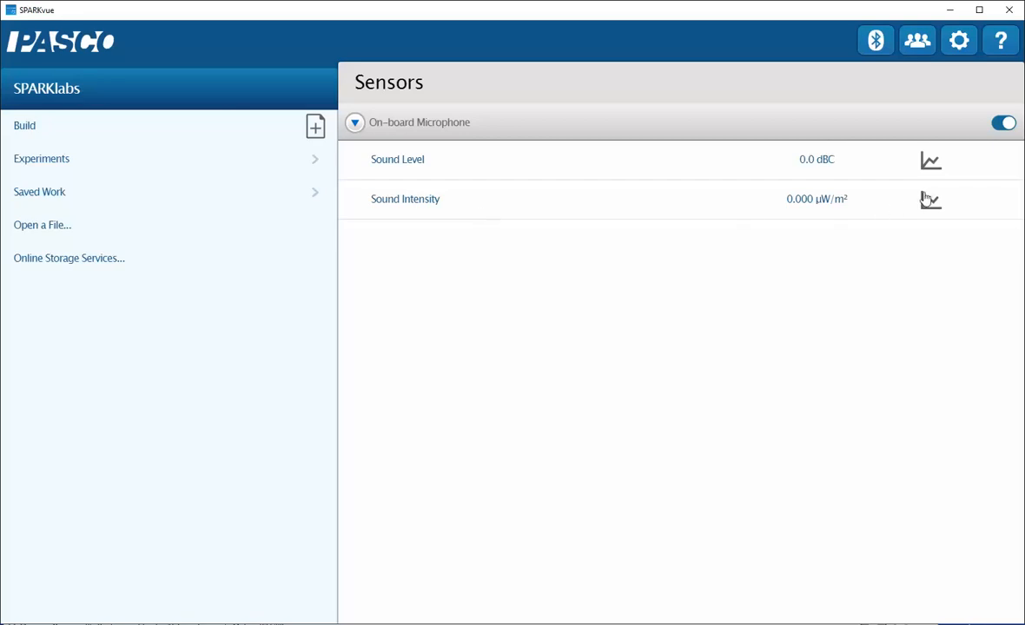
# Create a Sound Intensity (µW/m²) versus Time graph page
pyautogui.click(931, 198)
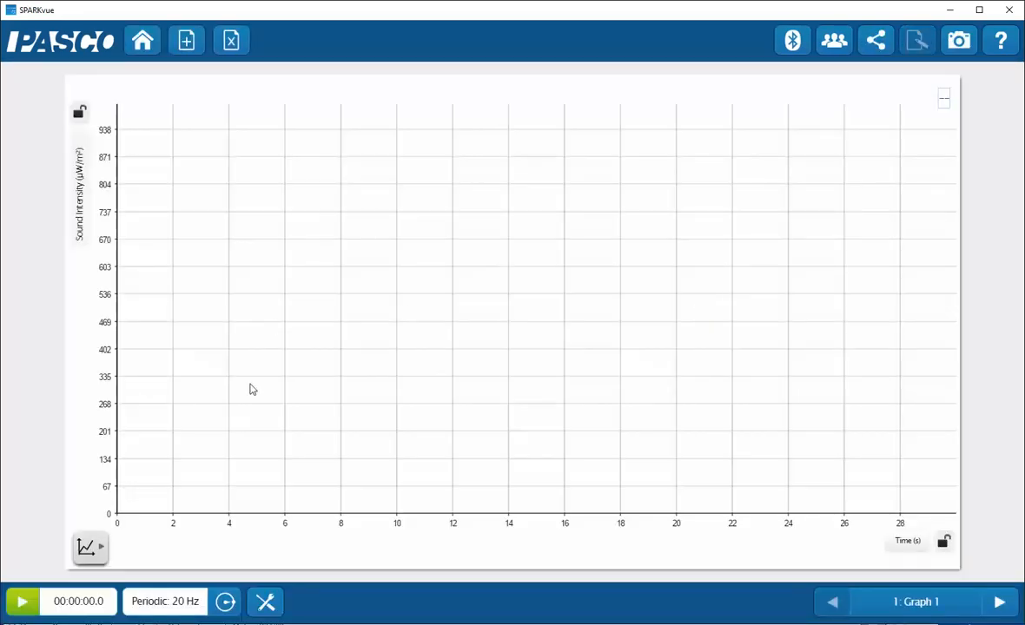
pyautogui.moveTo(233, 375)
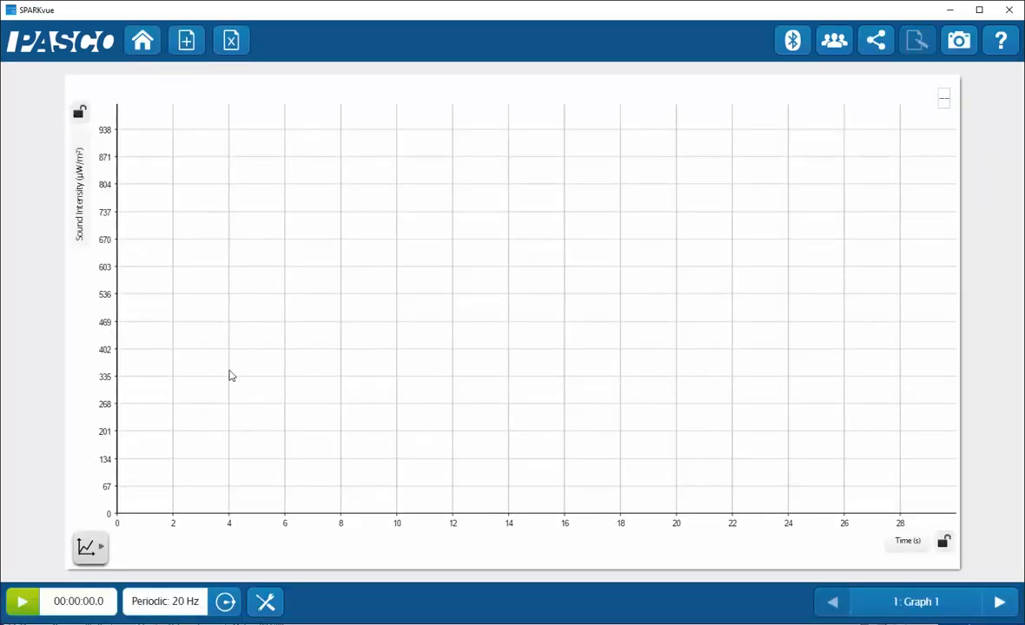
pyautogui.moveTo(663, 316)
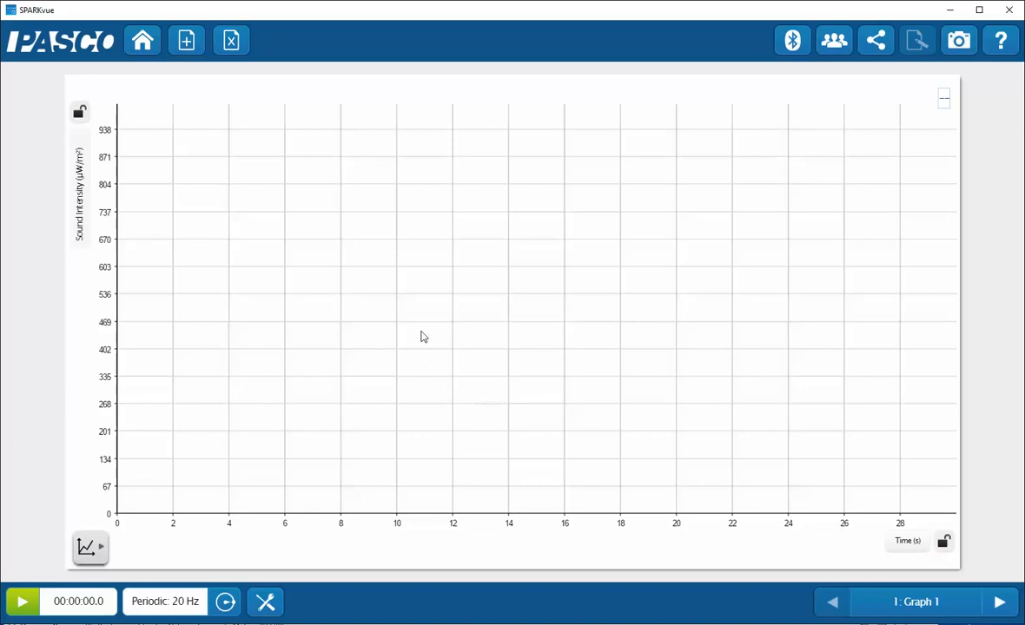
pyautogui.moveTo(304, 203)
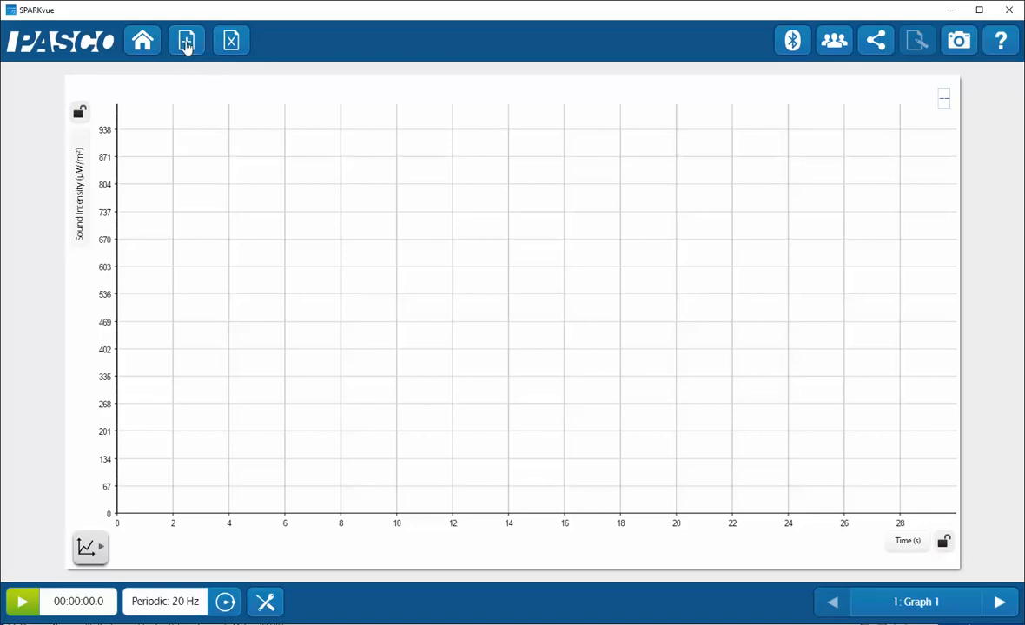
# Add a second page with a single full-page panel and bring up its display chooser
pyautogui.click(186, 40)
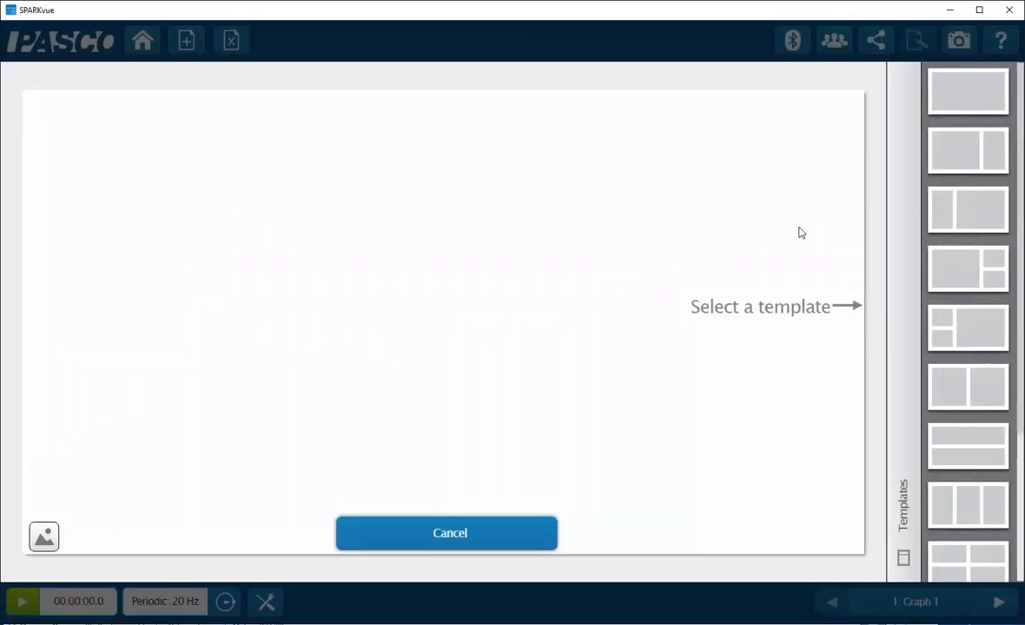
pyautogui.moveTo(967, 90)
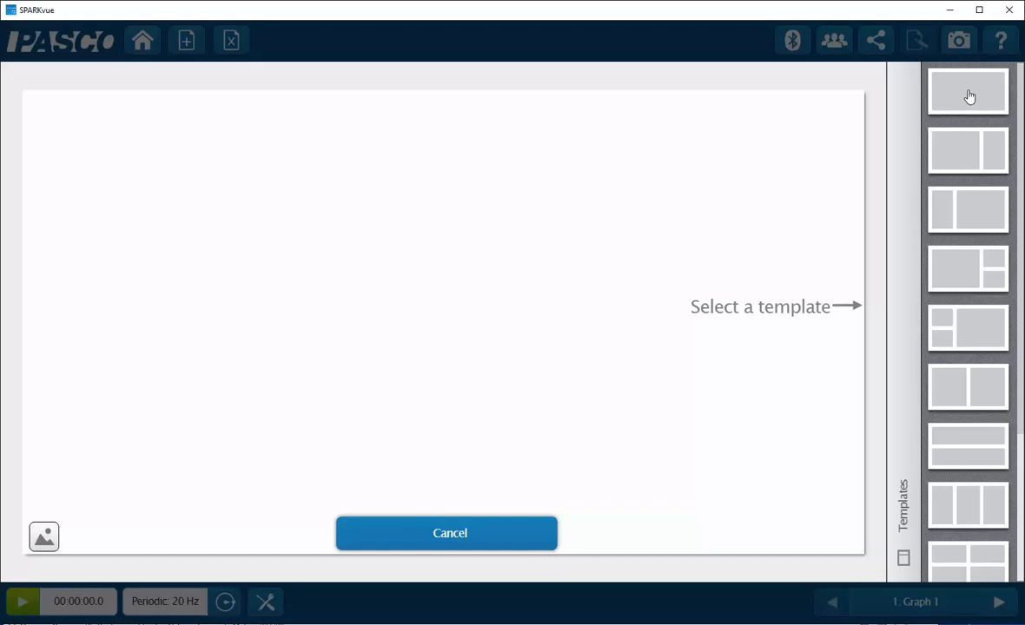
pyautogui.click(967, 90)
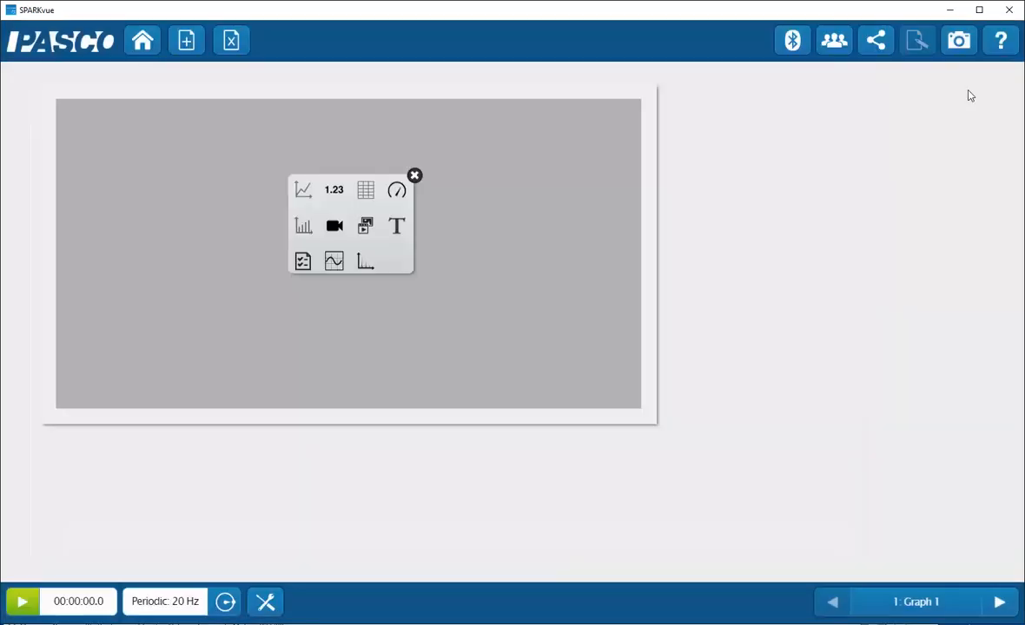
pyautogui.click(998, 601)
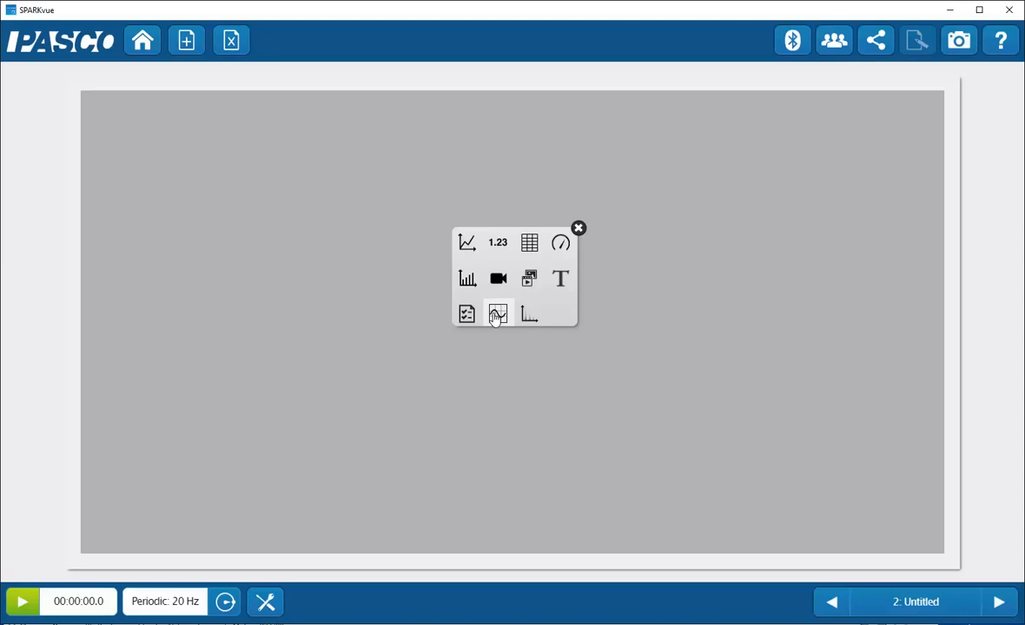
pyautogui.click(497, 314)
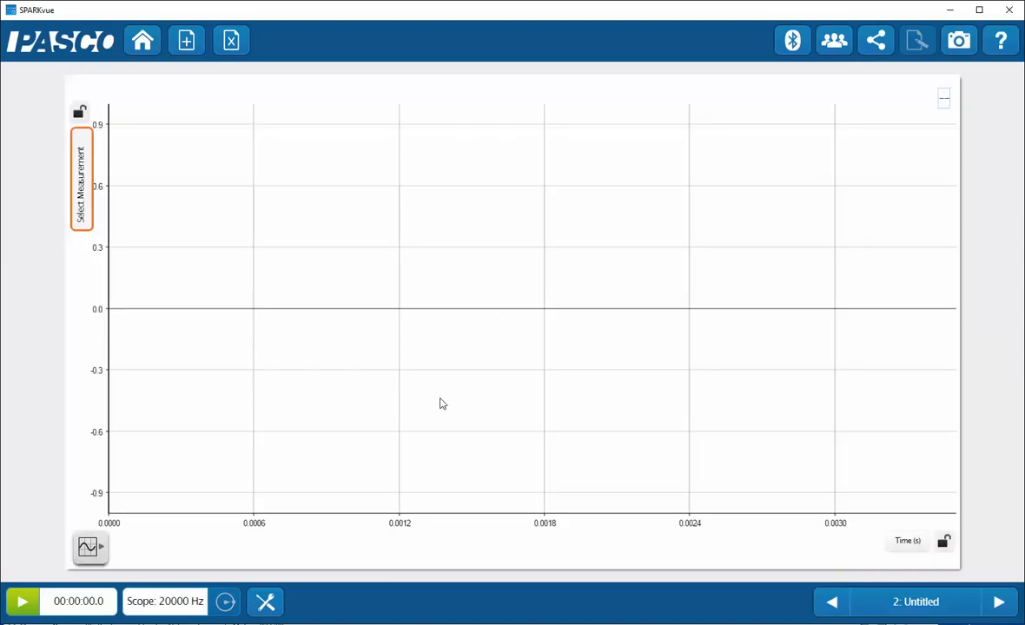
pyautogui.moveTo(81, 179)
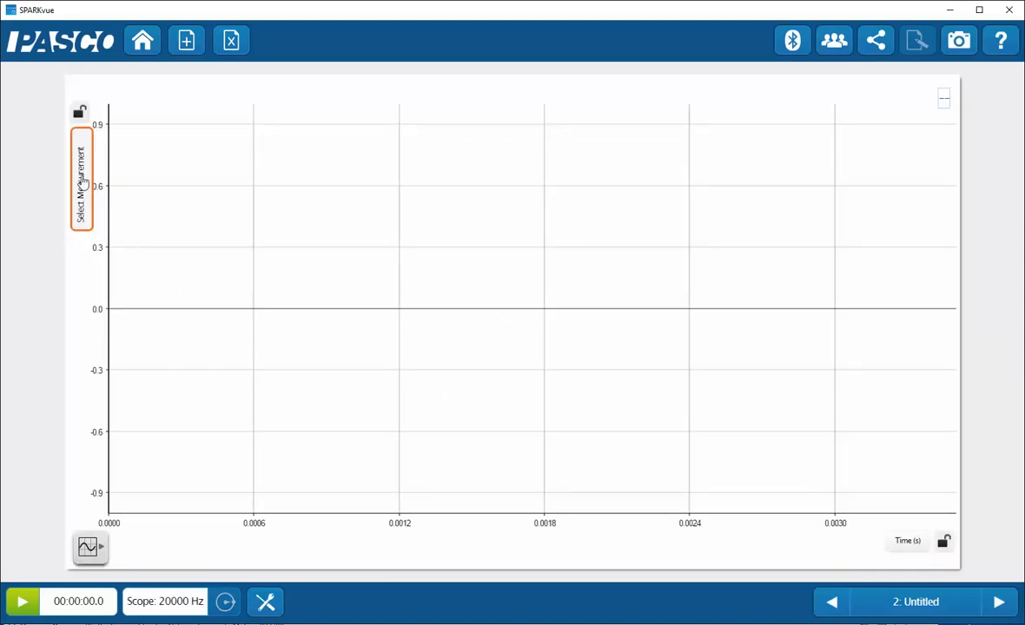
pyautogui.click(82, 179)
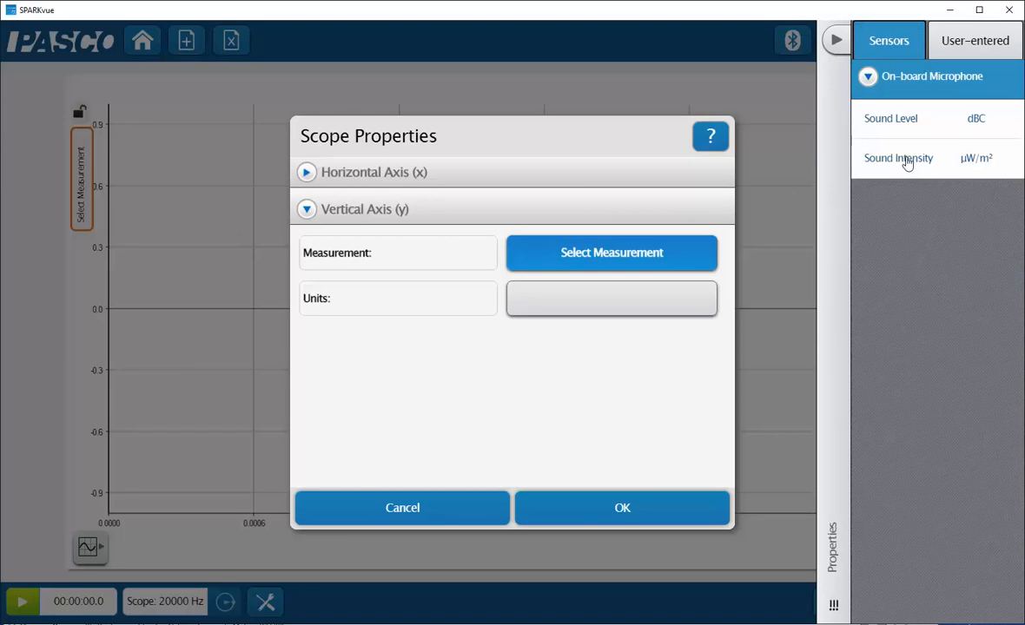
pyautogui.click(898, 158)
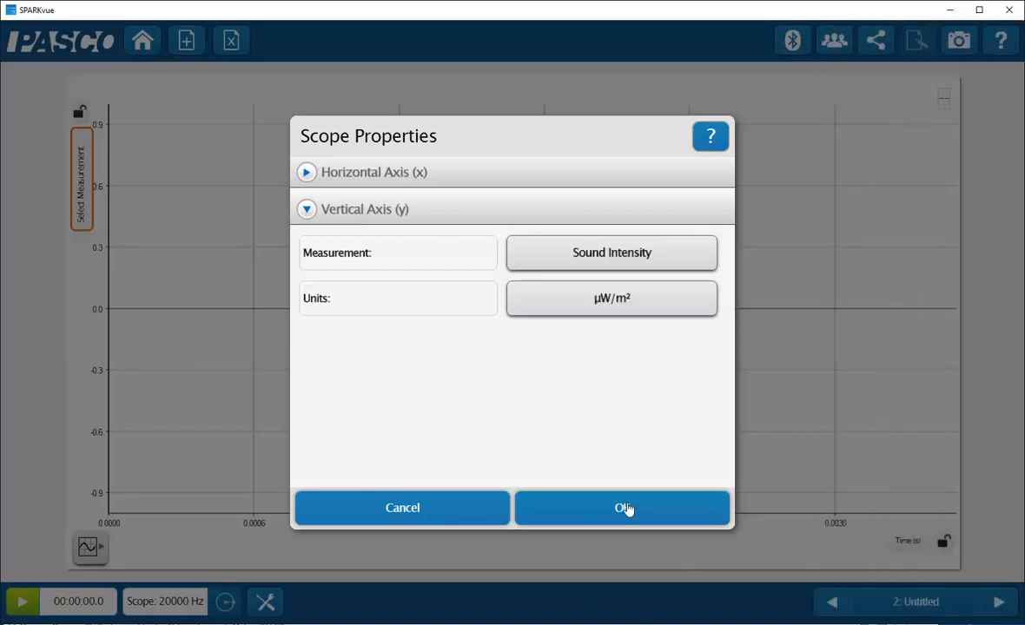
pyautogui.click(622, 508)
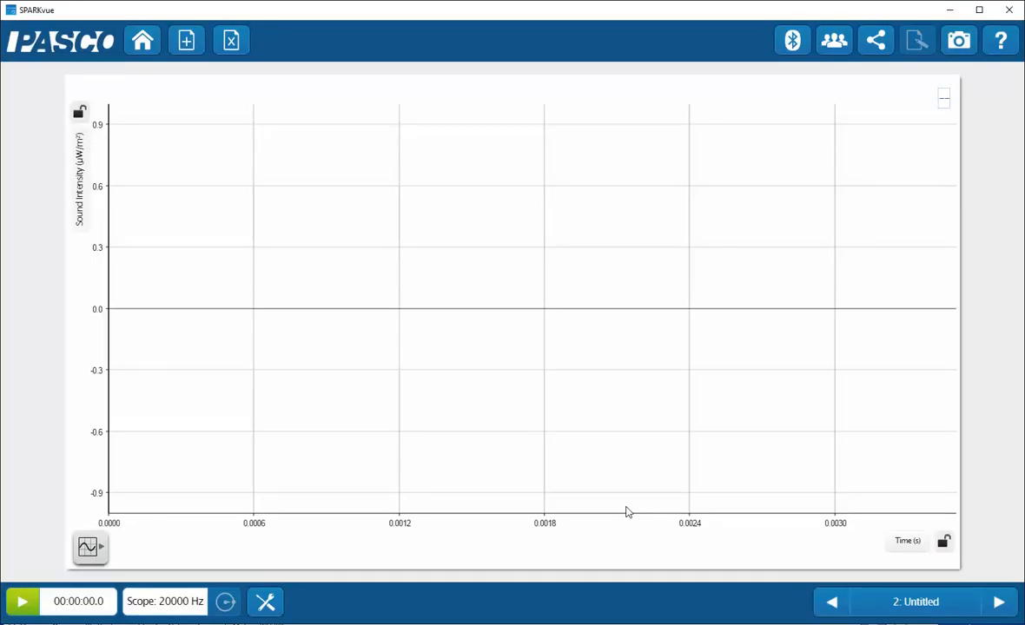
pyautogui.moveTo(139, 540)
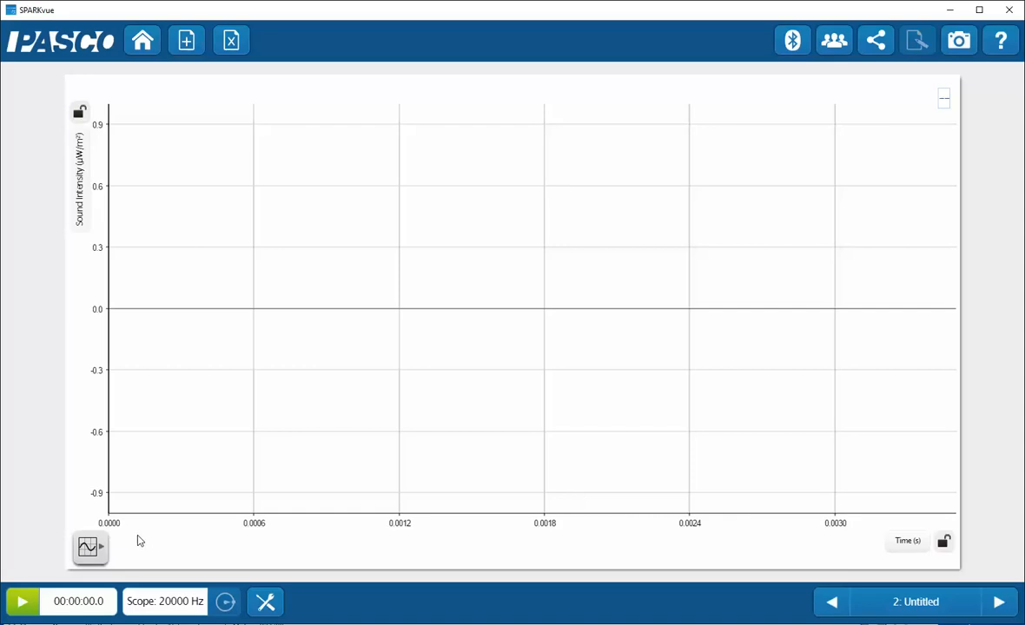
pyautogui.moveTo(143, 555)
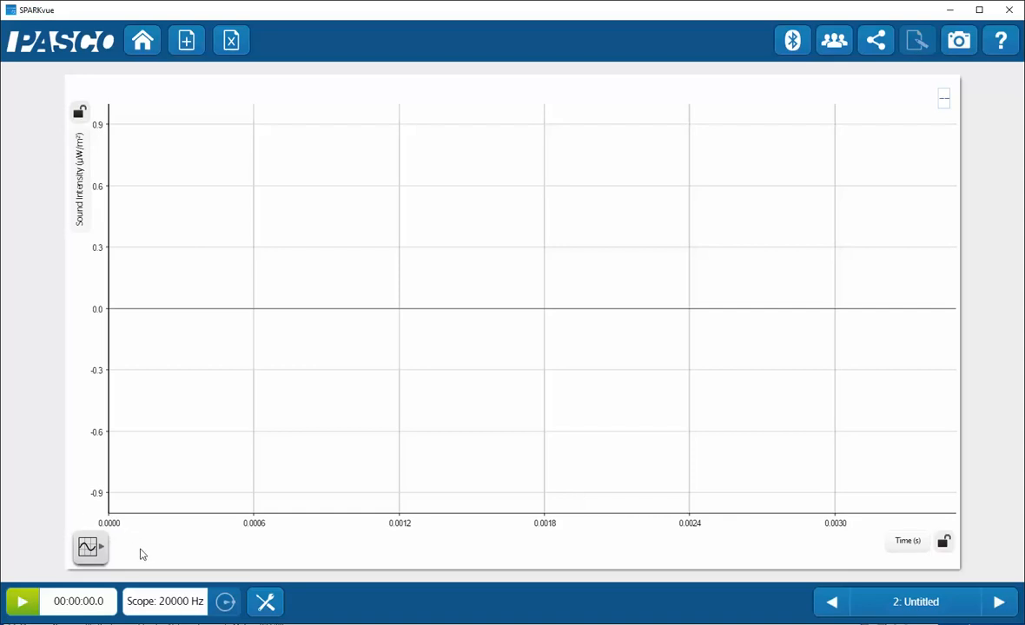
pyautogui.moveTo(87, 547)
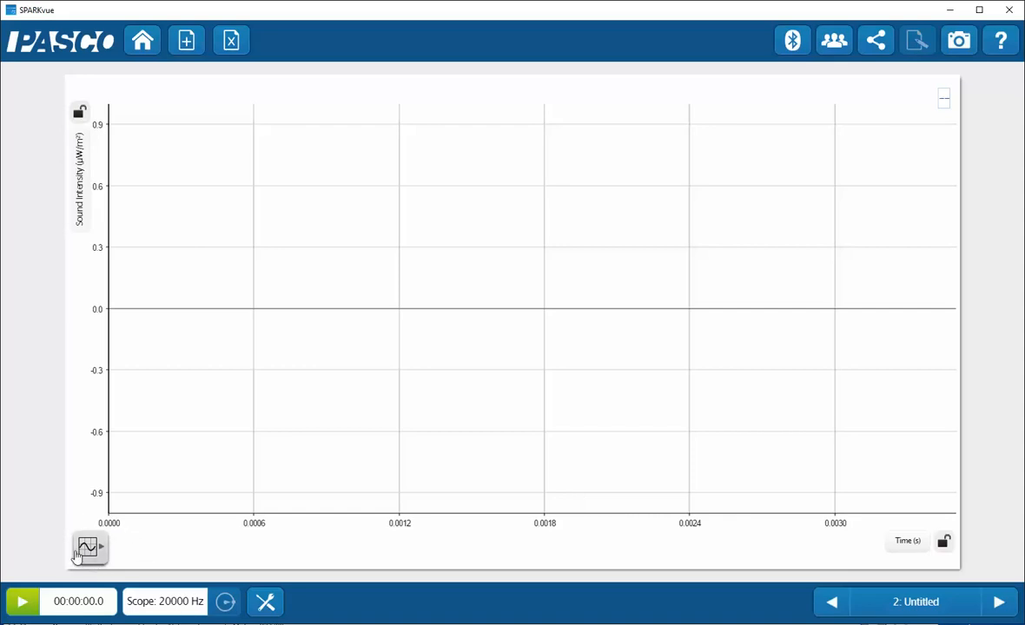
pyautogui.moveTo(136, 557)
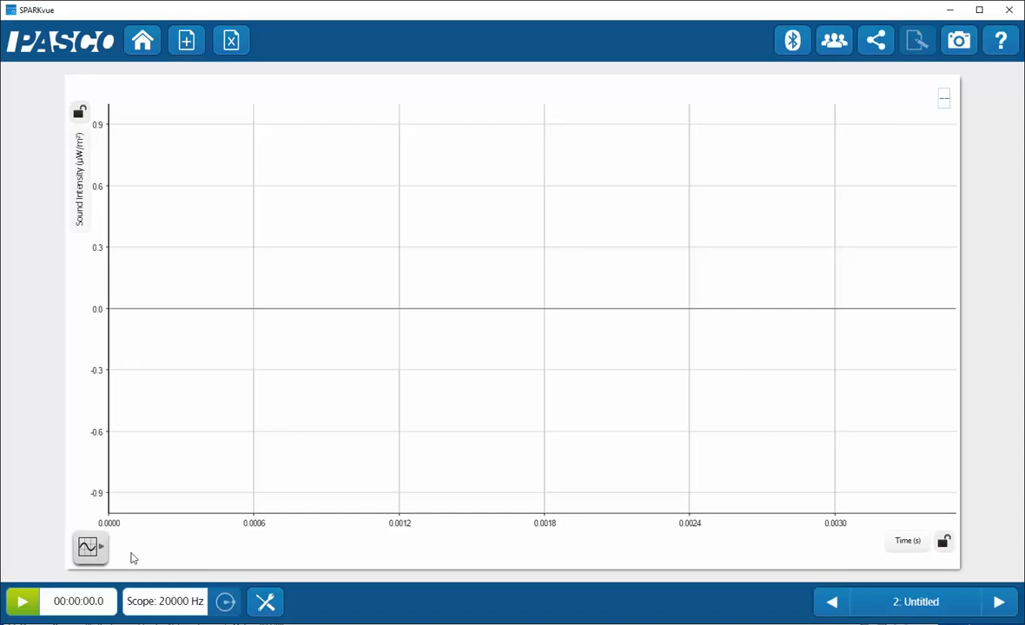
pyautogui.moveTo(299, 538)
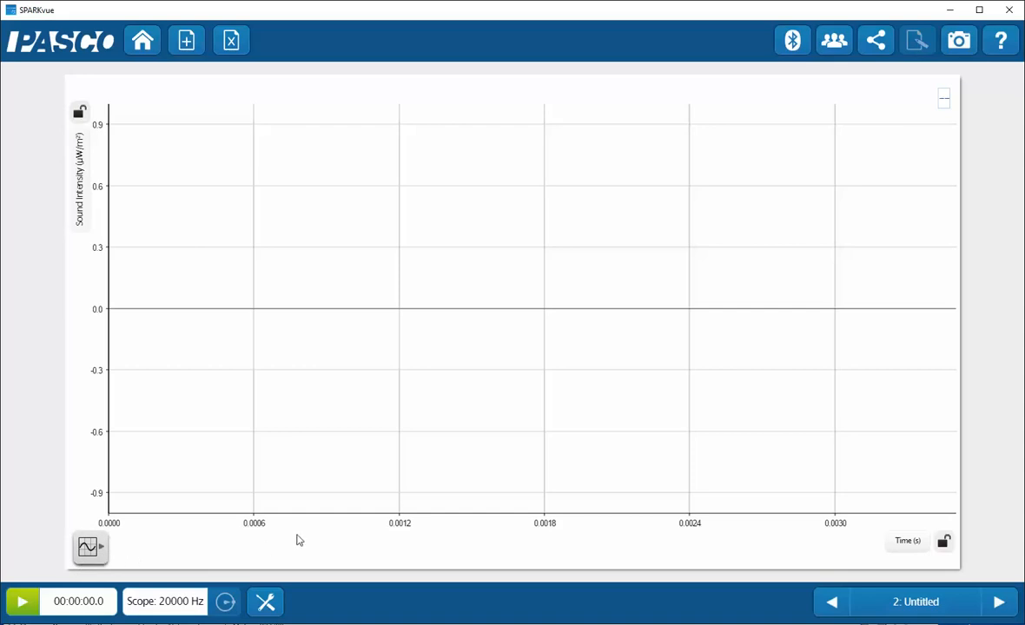
pyautogui.moveTo(267, 459)
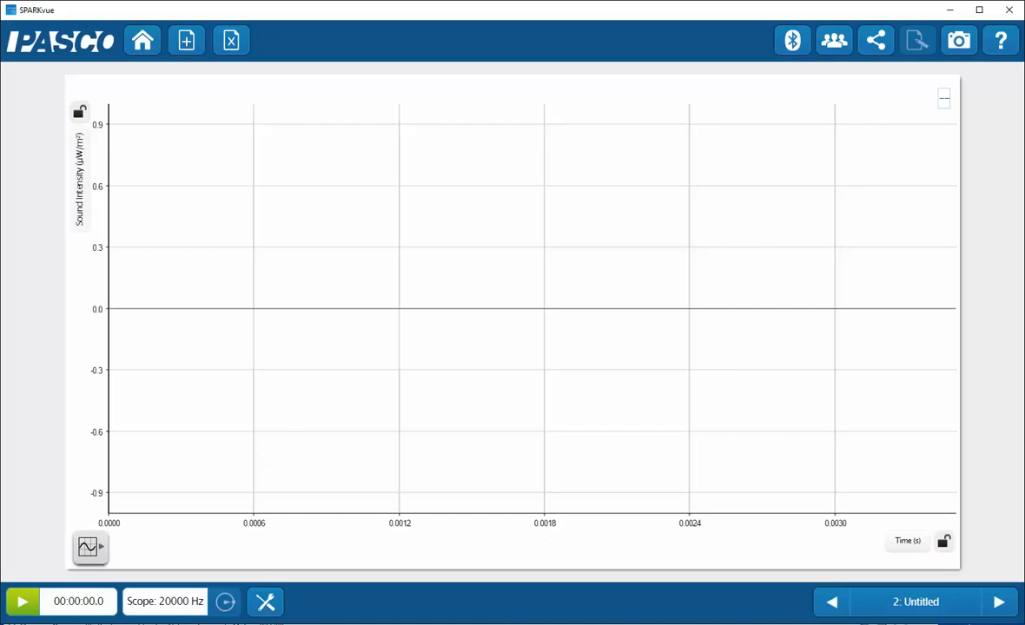
# Record Run 1 of sound intensity on the scope for about 3.3 s at 16000 Hz, then stop
pyautogui.click(21, 601)
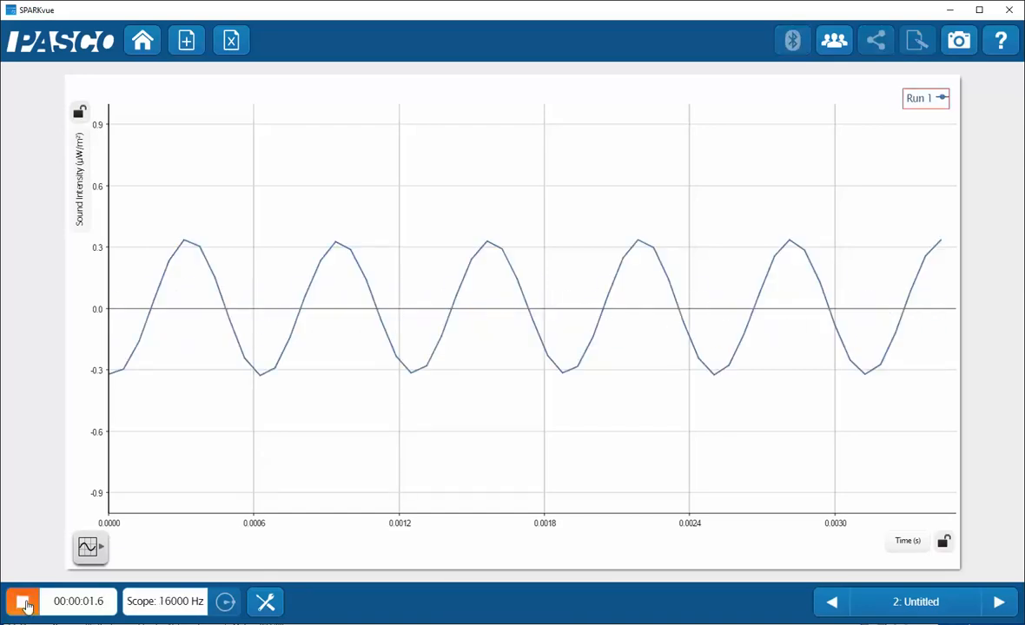
pyautogui.click(25, 601)
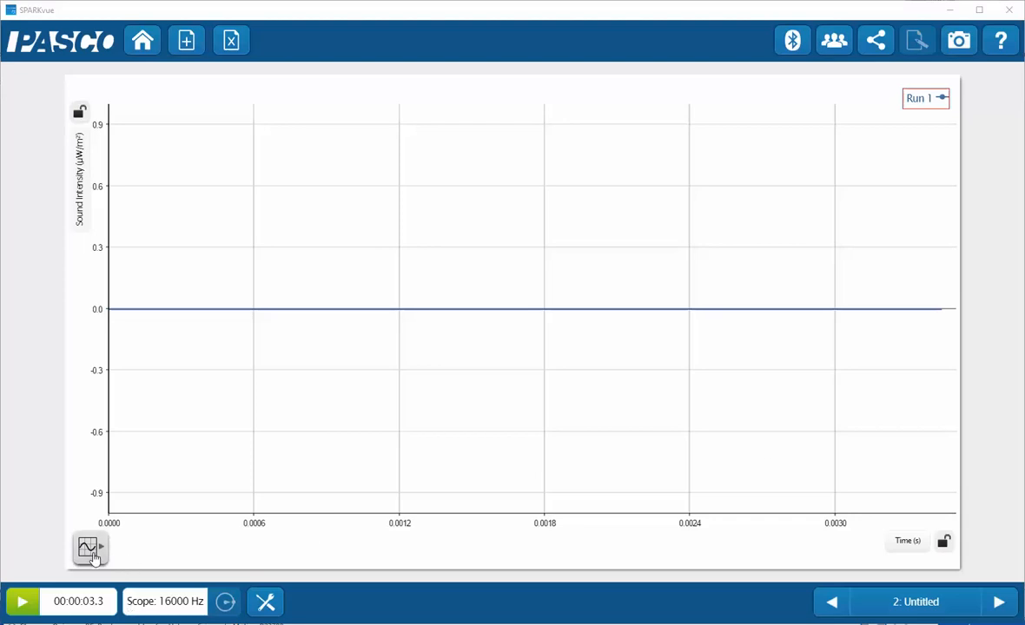
# Set a scope trigger at roughly 0.15 µW/m² and start Run 2
pyautogui.click(91, 549)
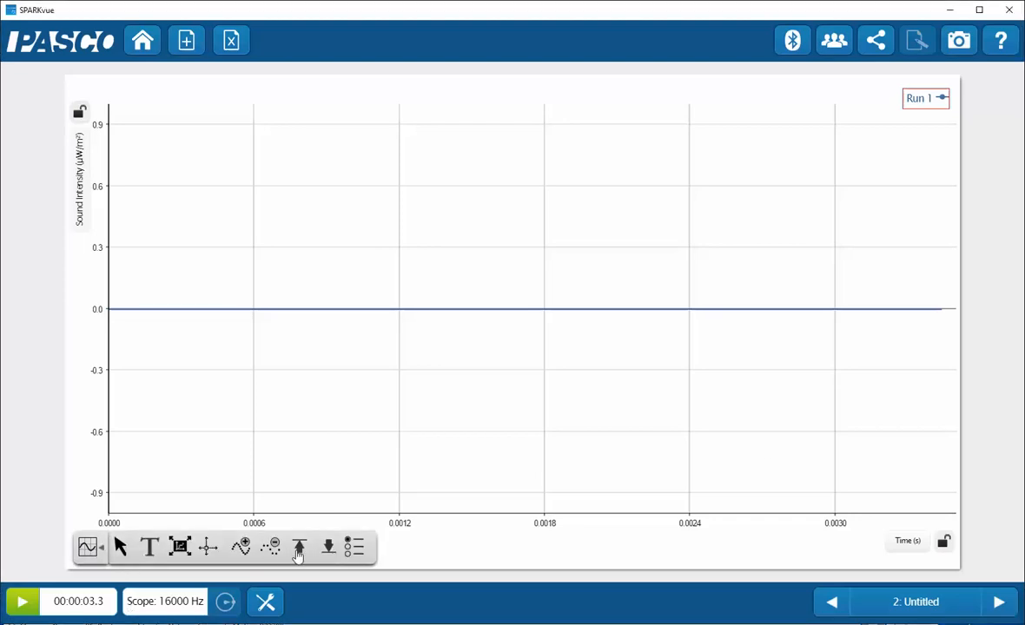
pyautogui.click(299, 547)
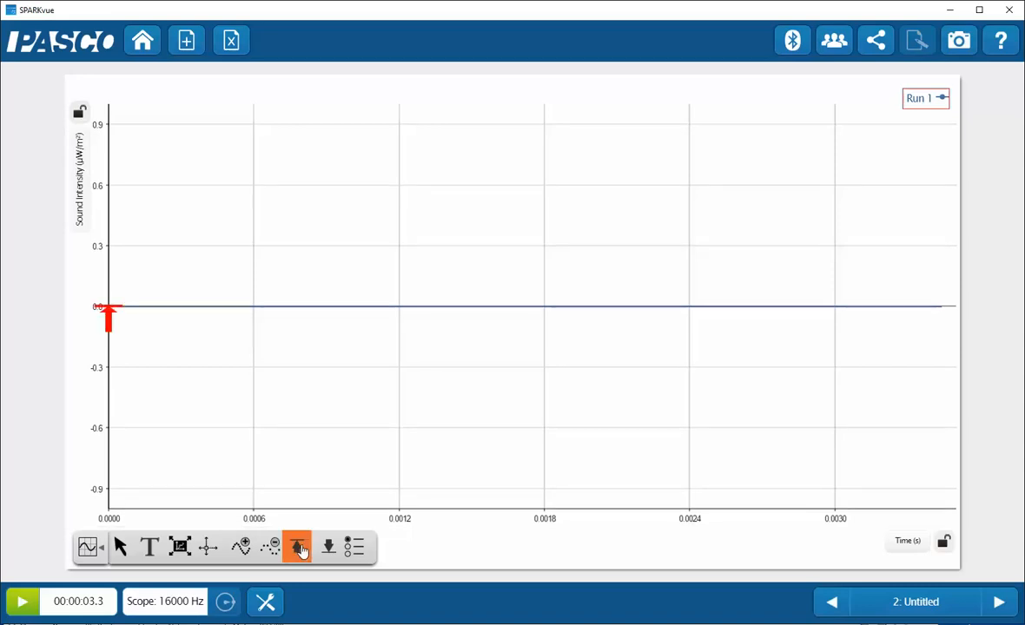
pyautogui.moveTo(120, 356)
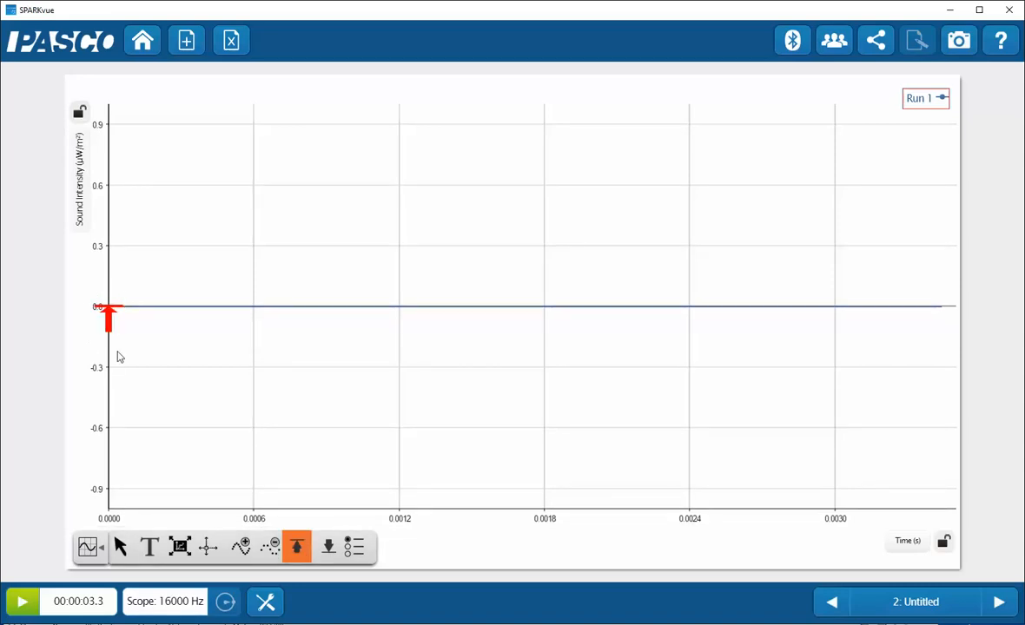
pyautogui.moveTo(111, 329)
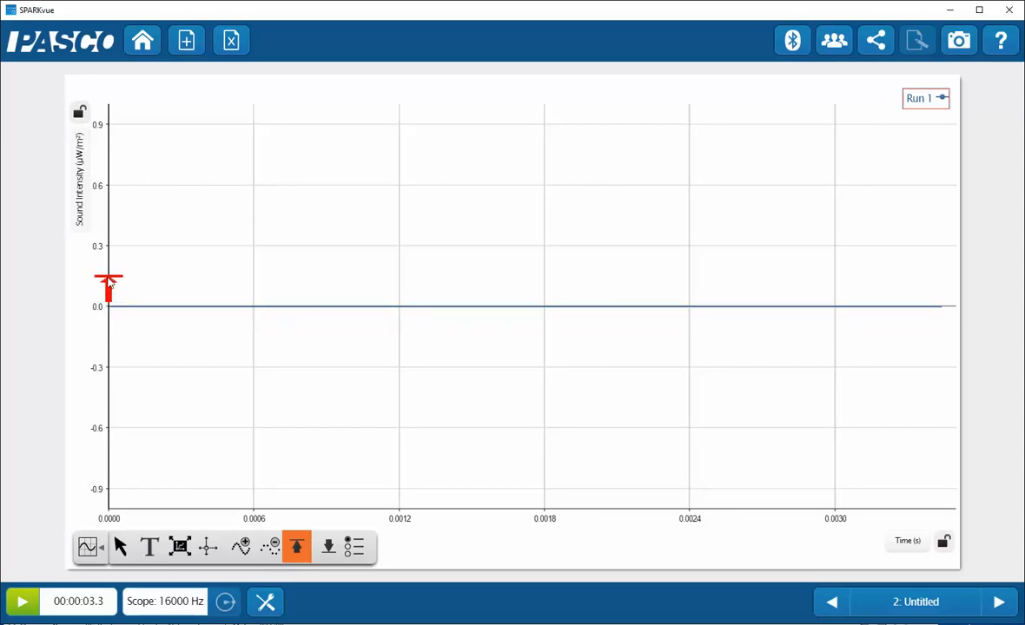
pyautogui.moveTo(191, 316)
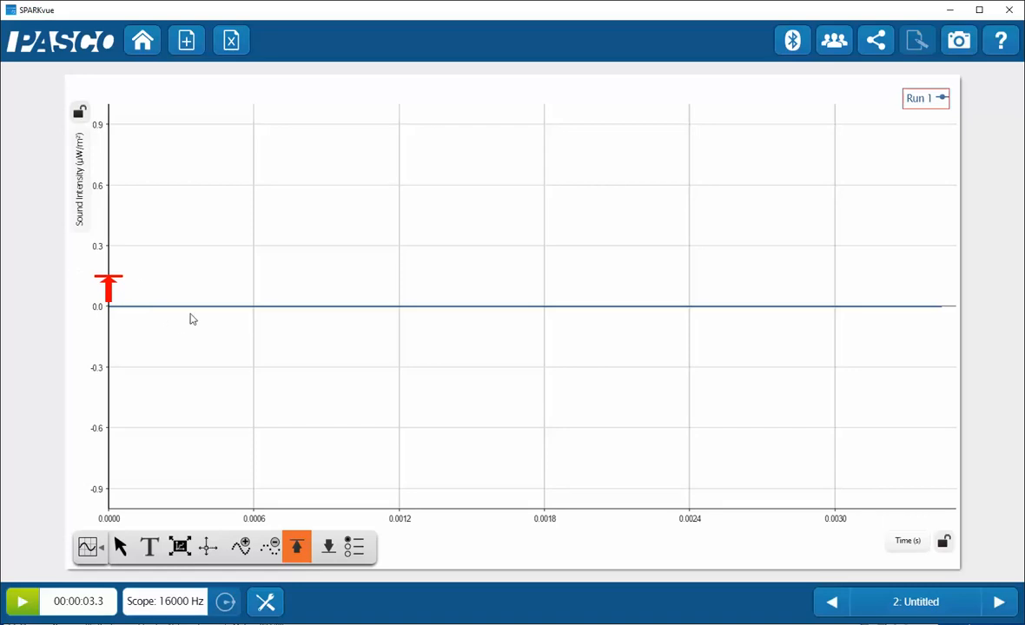
pyautogui.click(23, 601)
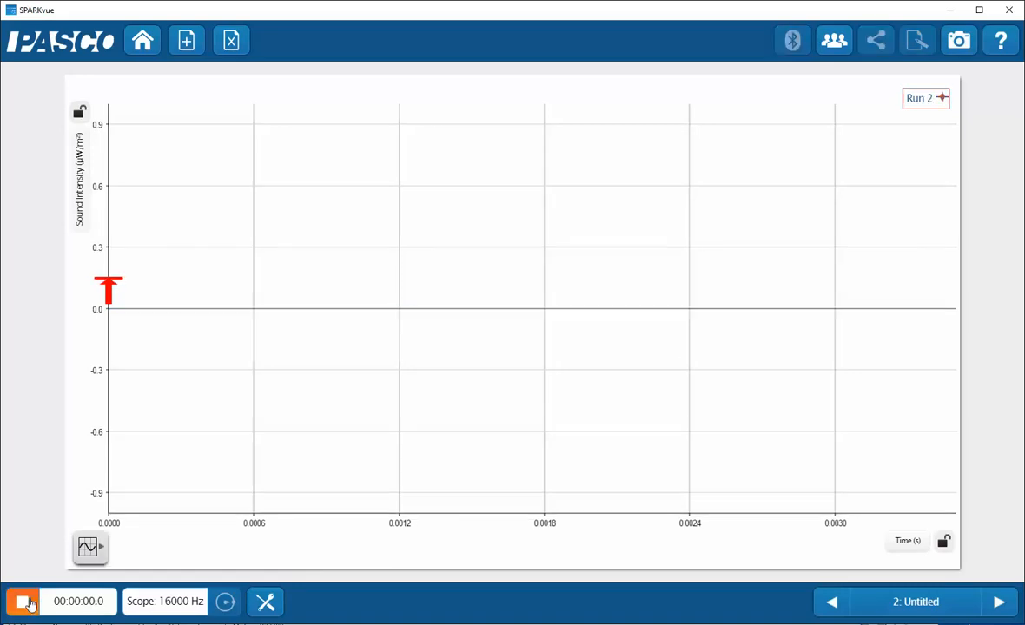
# Stop Run 2 after 2.4 s with a stable triggered wave, then start Run 3
pyautogui.click(24, 601)
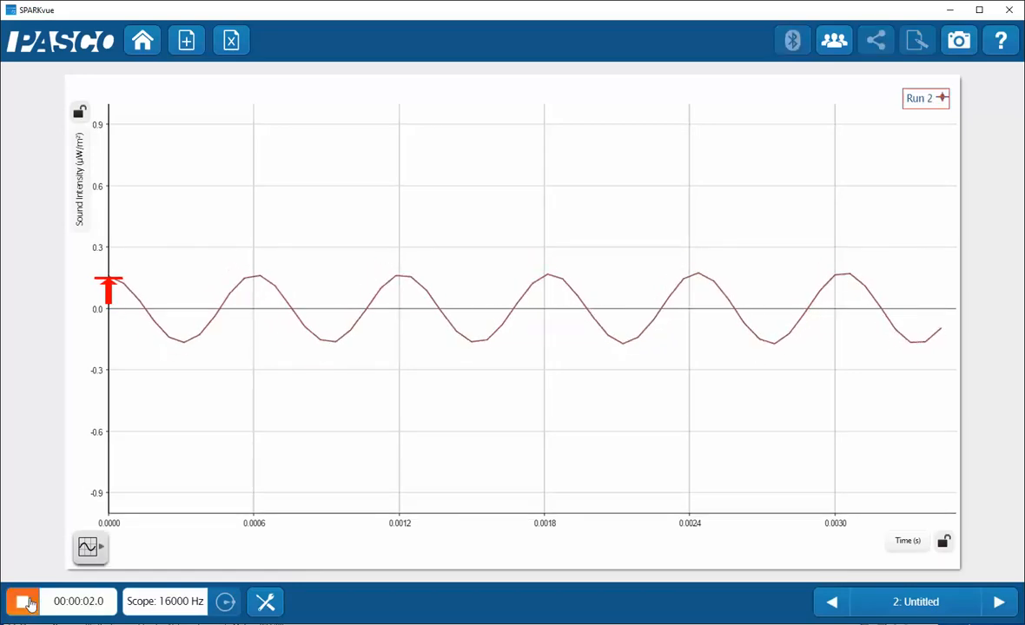
pyautogui.click(24, 601)
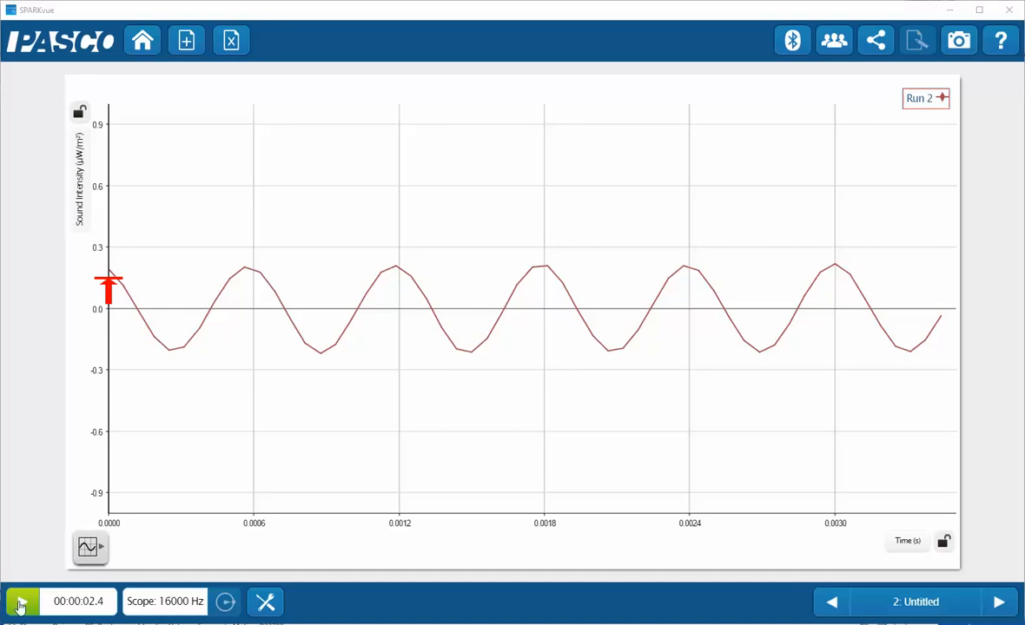
pyautogui.click(21, 601)
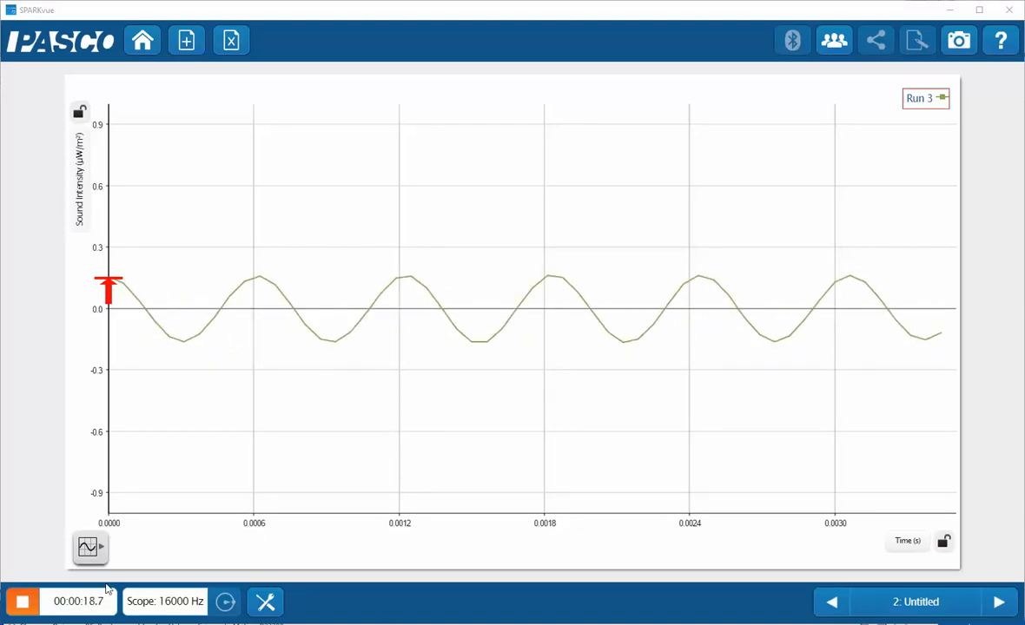
# Stop Run 3 at about 20.4 s, holding its stable triggered sine wave on the scope
pyautogui.click(21, 601)
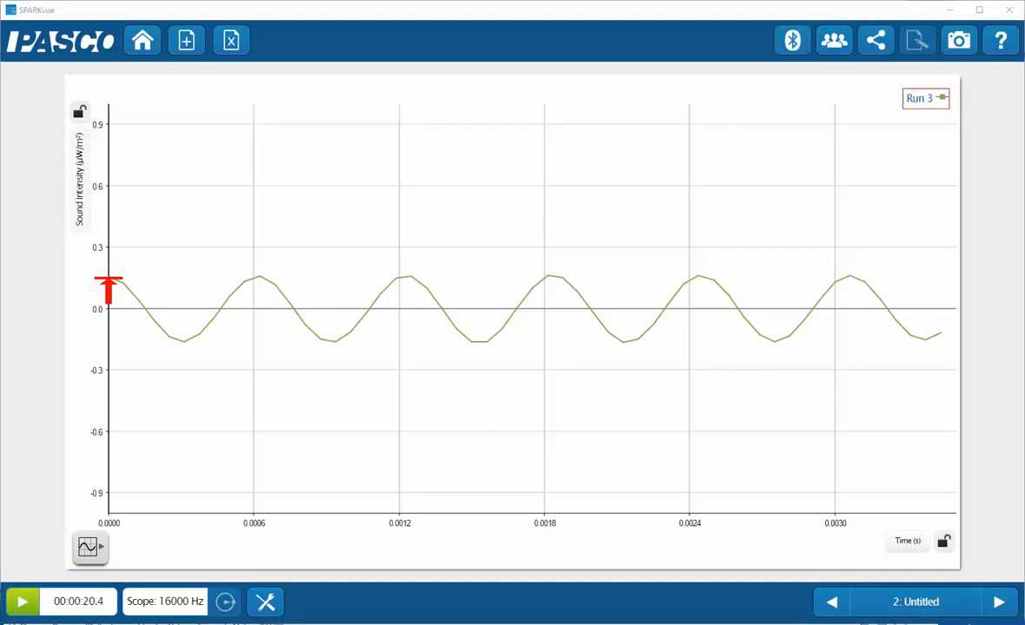
pyautogui.moveTo(641, 612)
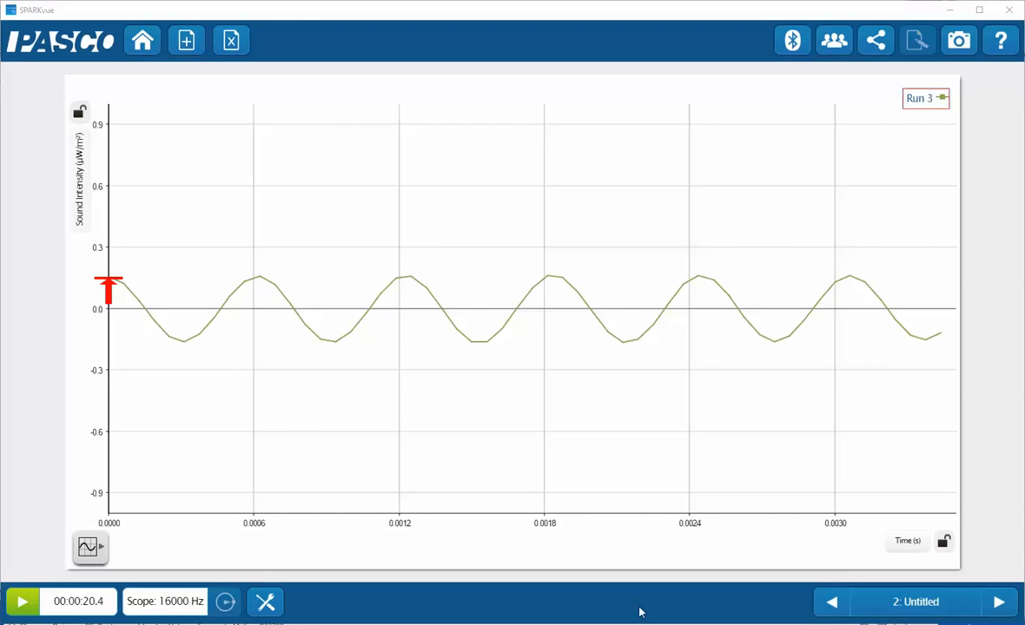
# Show the graph tools palette over Run 3's preserved sine trace
pyautogui.click(88, 547)
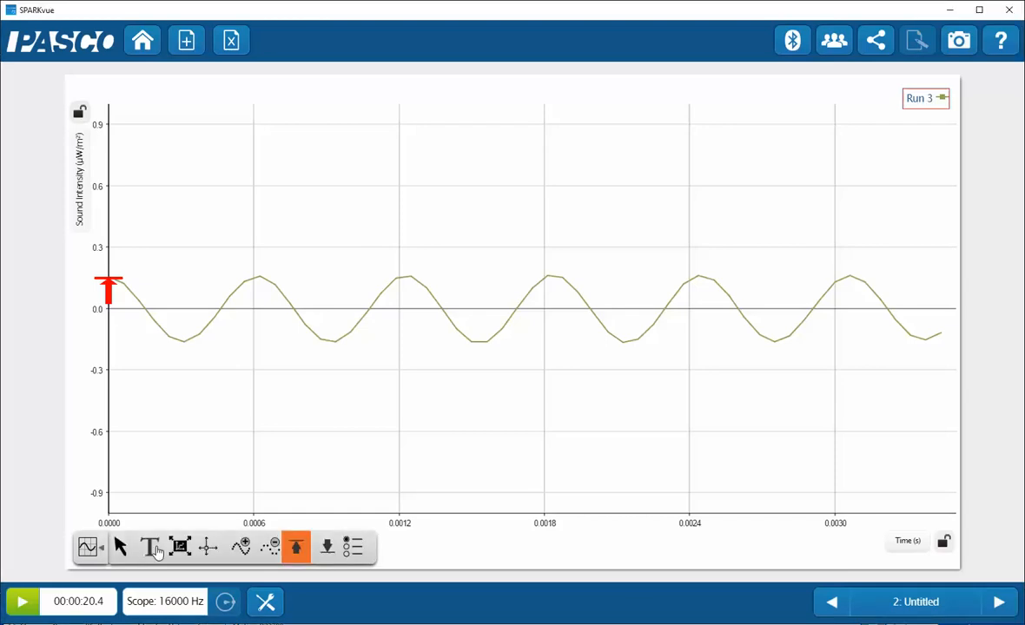
pyautogui.moveTo(262, 334)
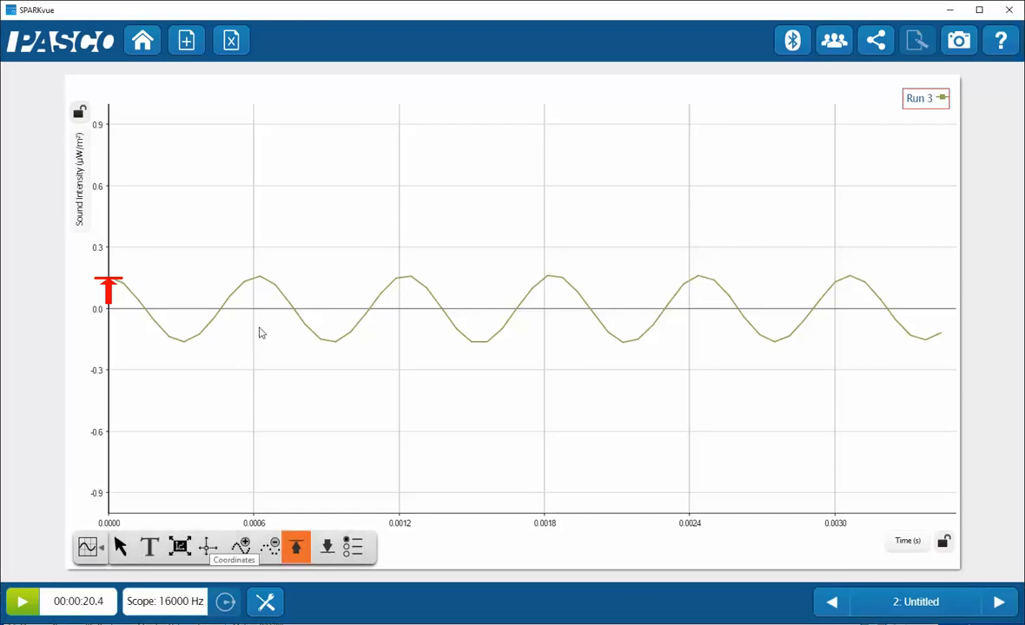
pyautogui.moveTo(402, 320)
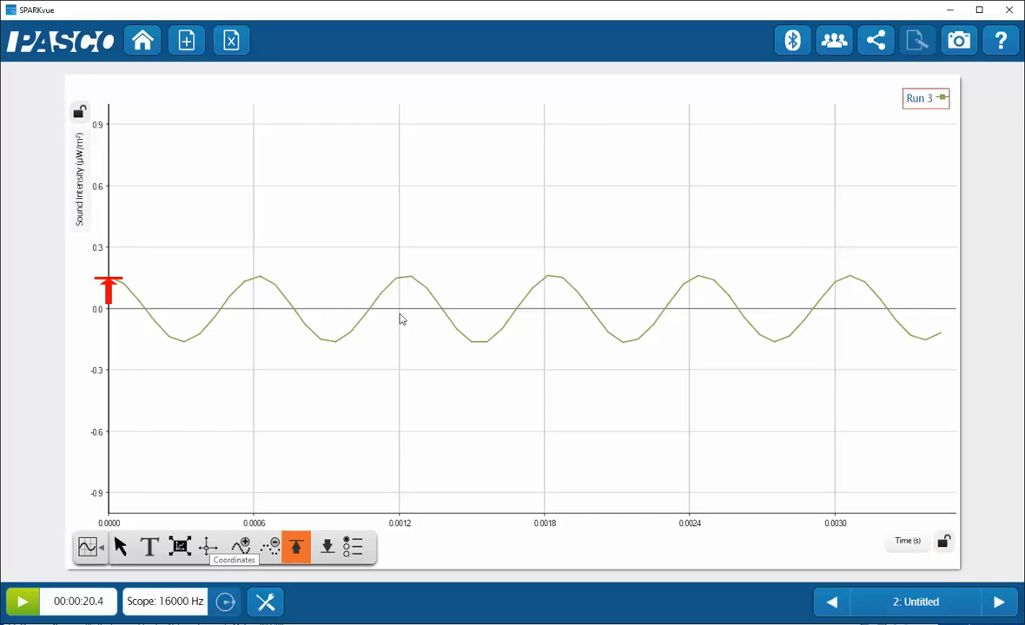
pyautogui.moveTo(431, 462)
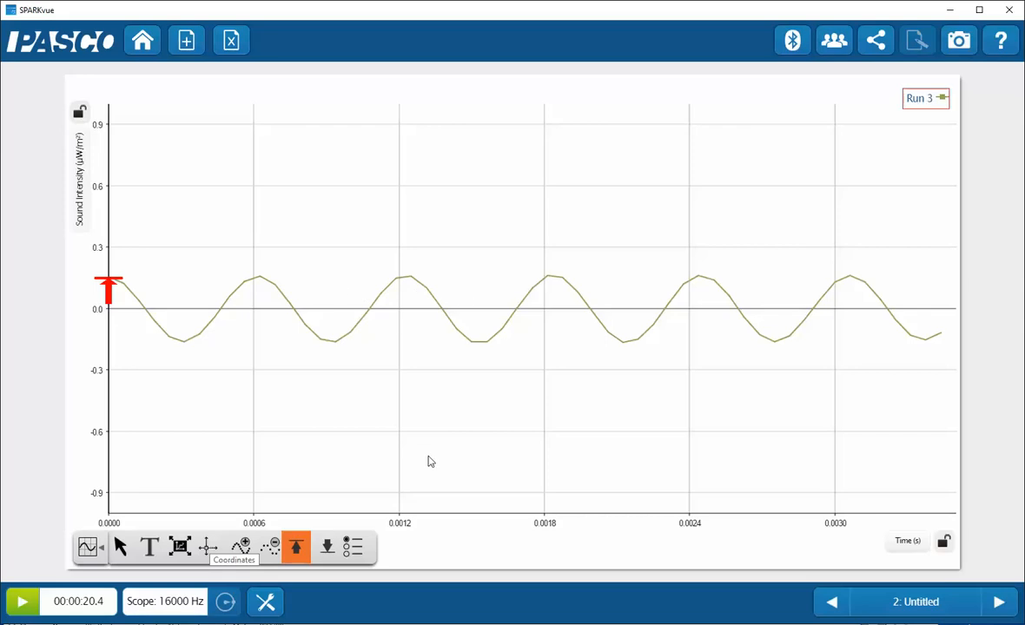